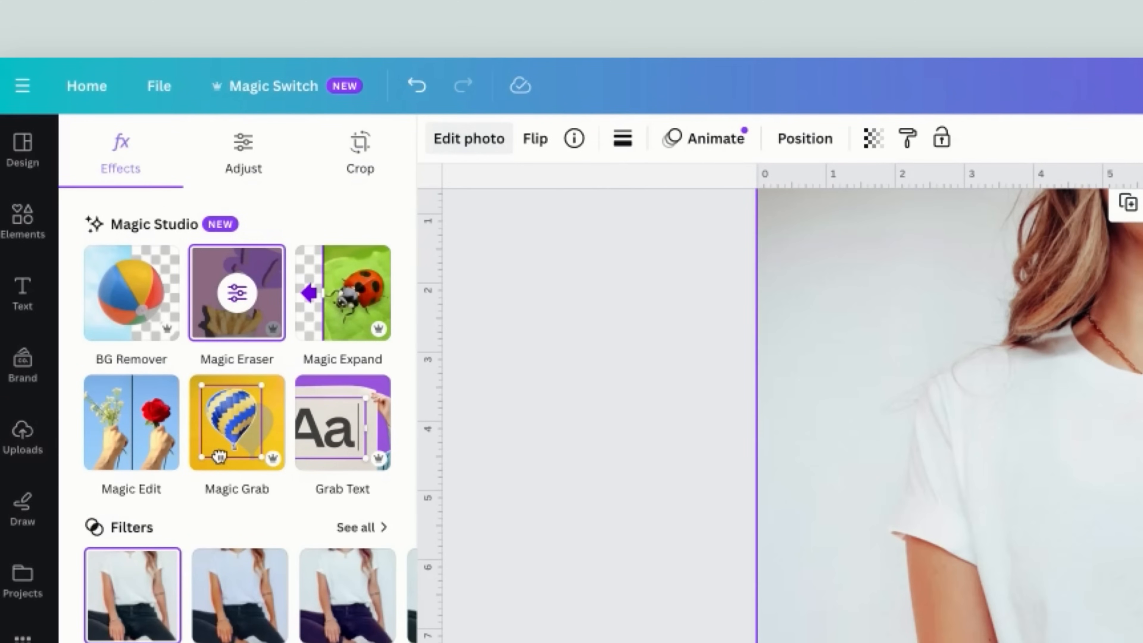
Remove the background from the top copy of the model photo with BG Remover
click(130, 293)
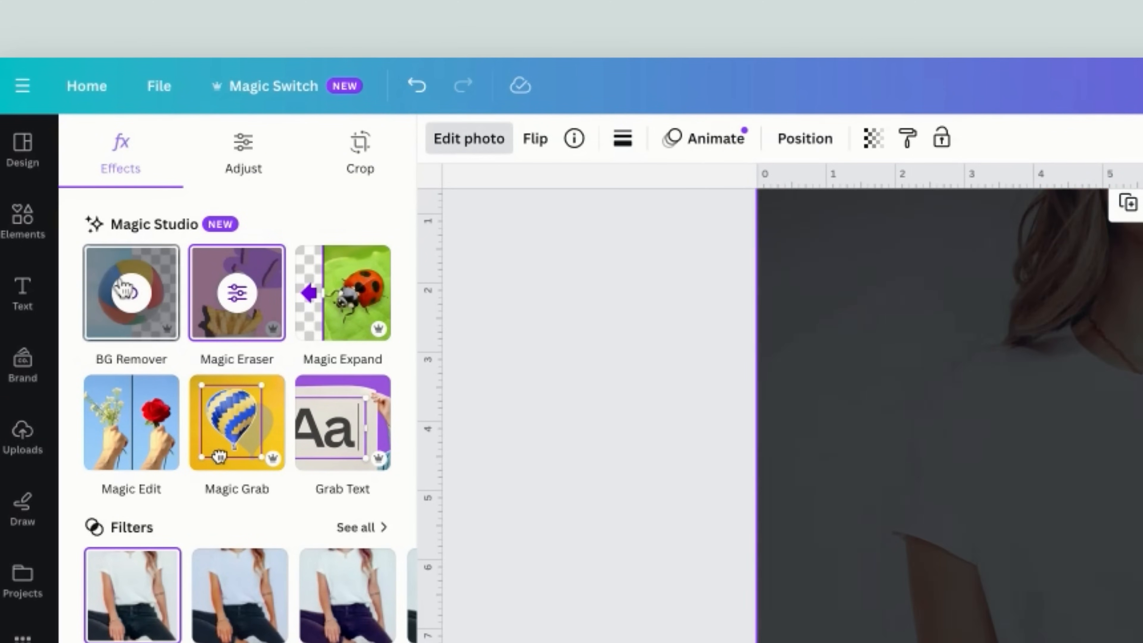
click(131, 293)
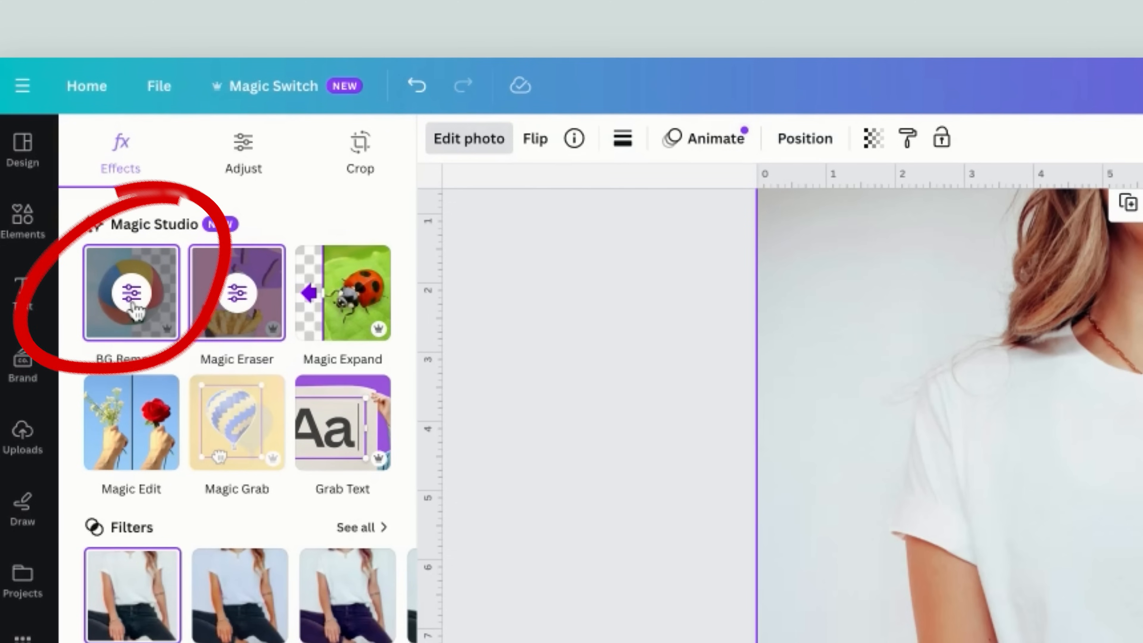
click(131, 293)
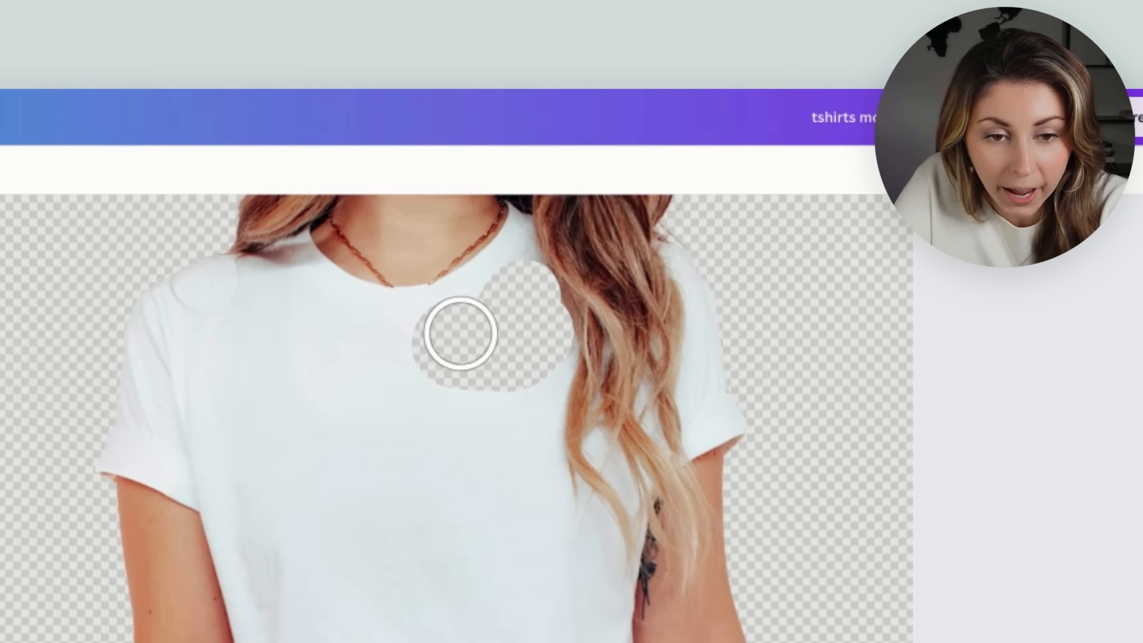
Erase a wider patch across the shirt's chest, then switch to the Restore brush for edges
drag(459, 333, 523, 384)
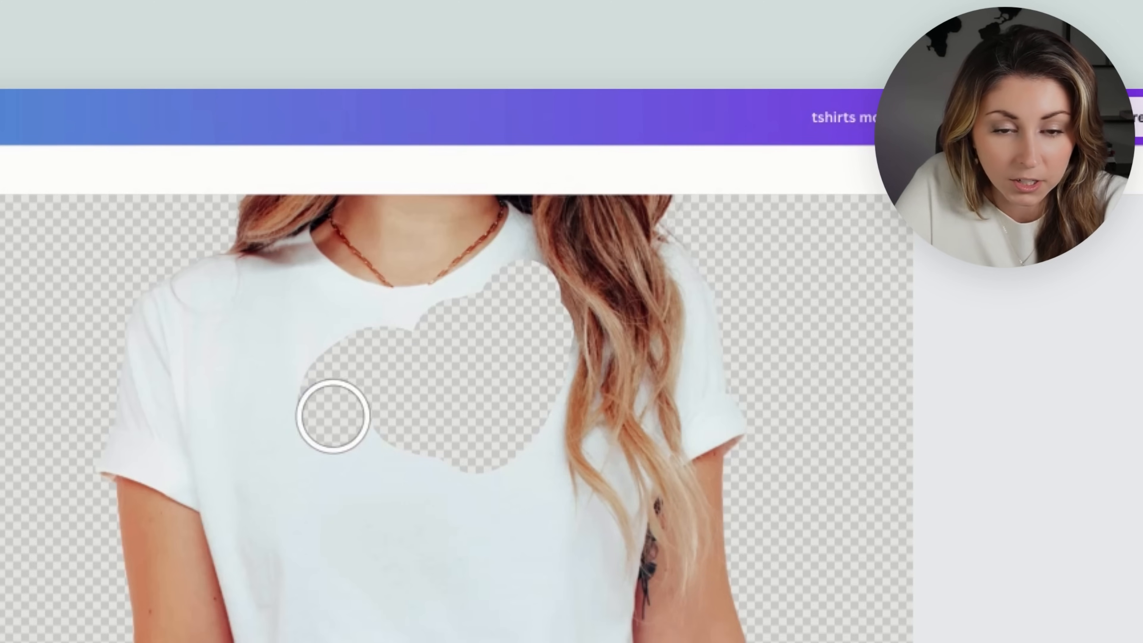
drag(334, 416, 524, 405)
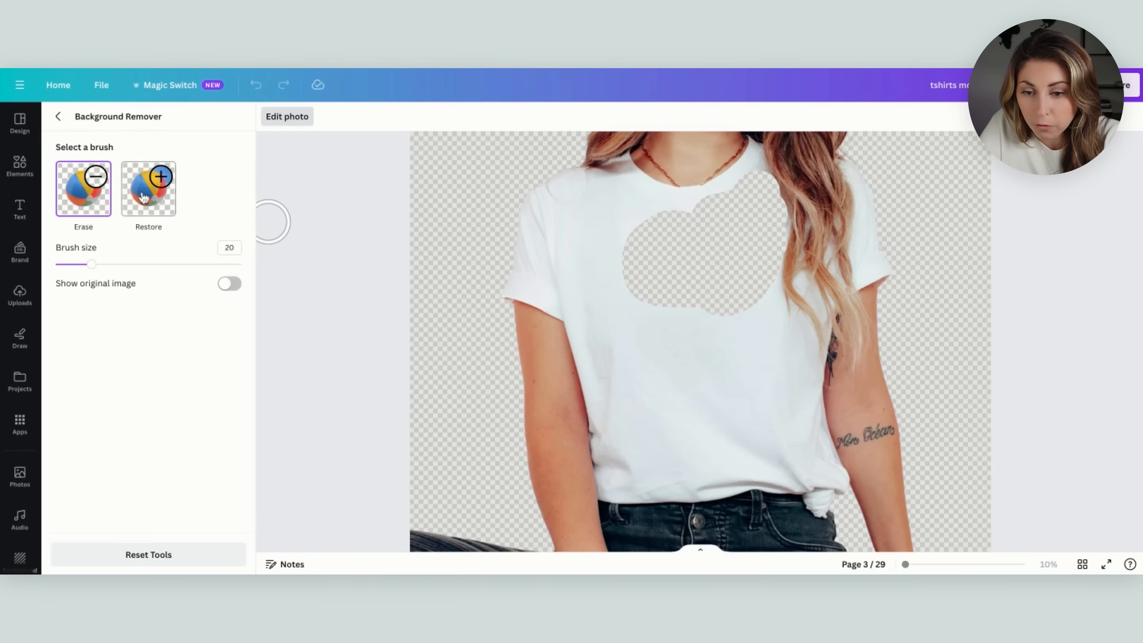
click(148, 188)
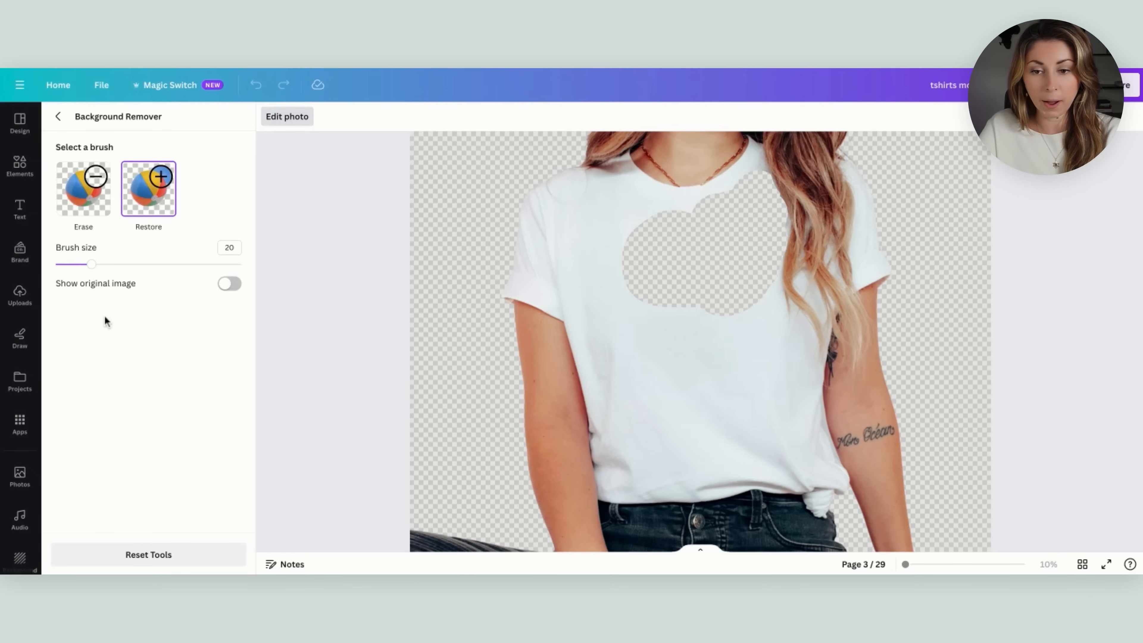
click(58, 117)
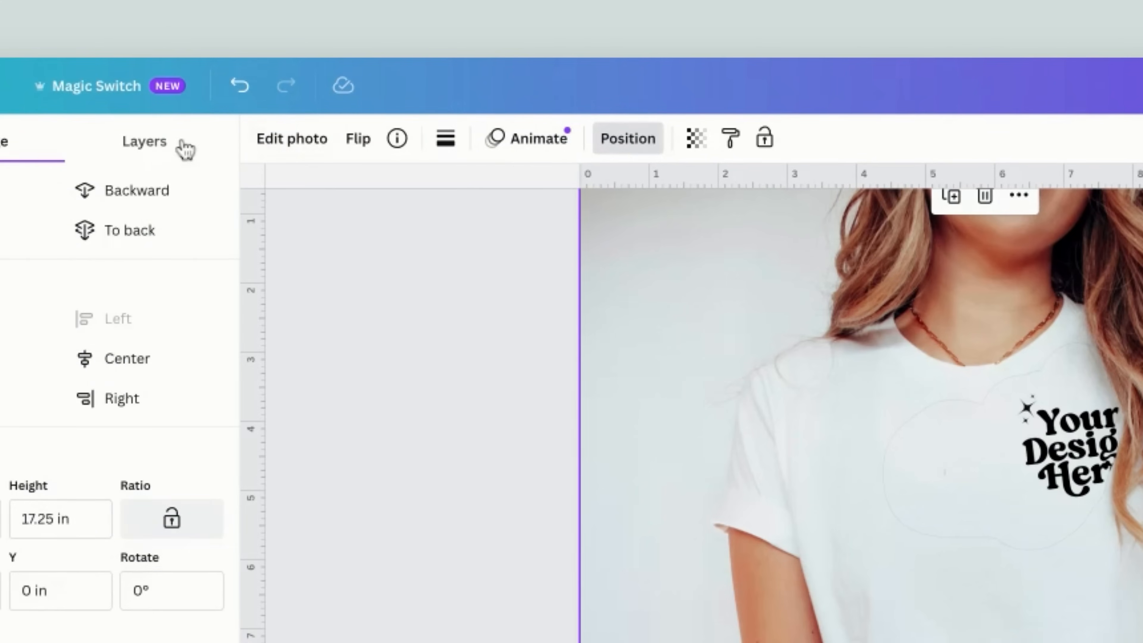
Show the page's layer order to move the design beneath the top photo
click(143, 141)
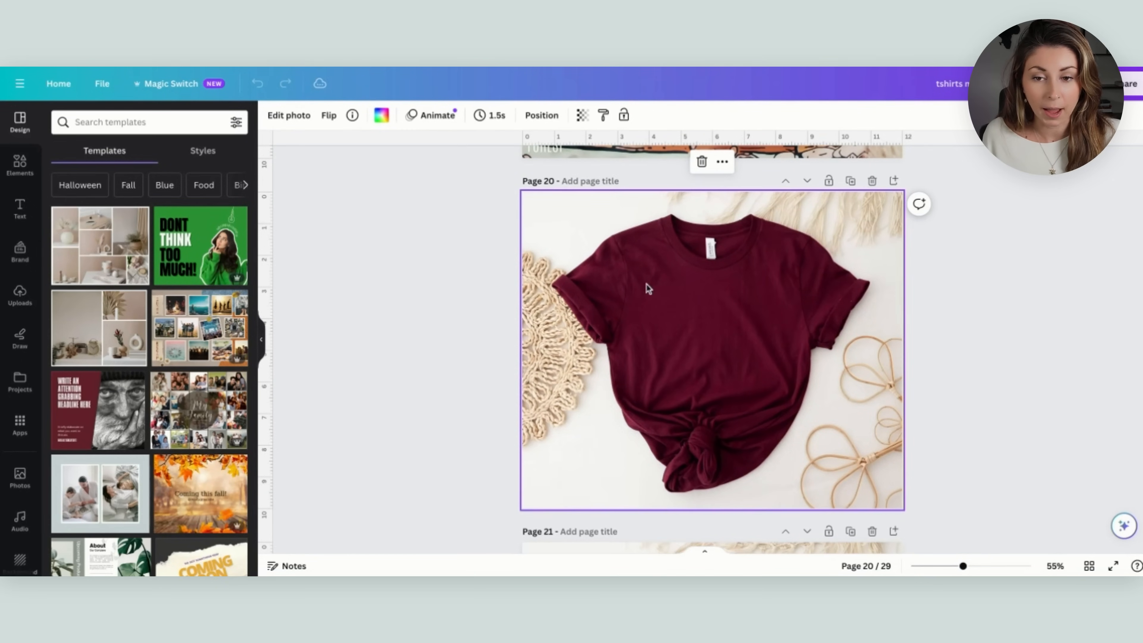
Start a Magic Edit on the maroon shirt photo with the prompt 'make it black'
click(288, 115)
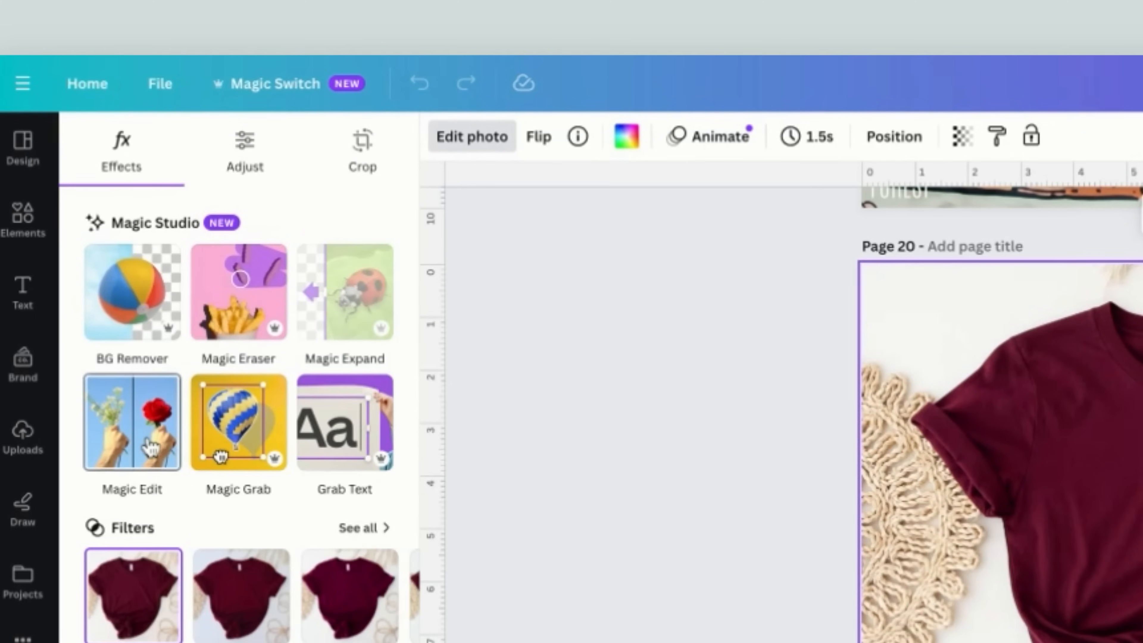
click(131, 422)
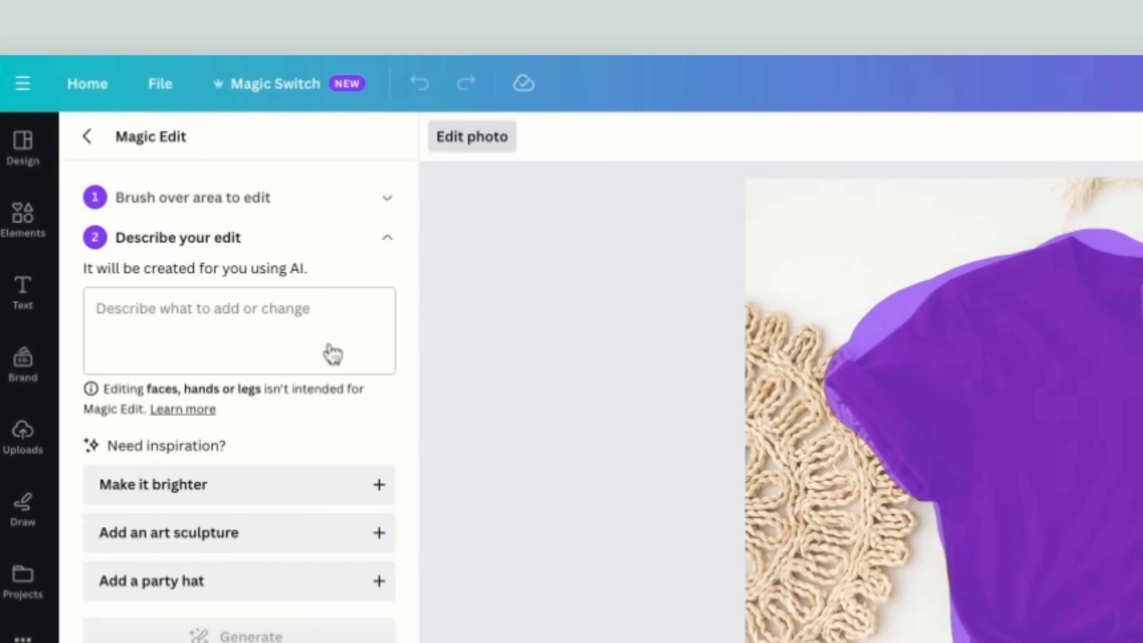
text(make)
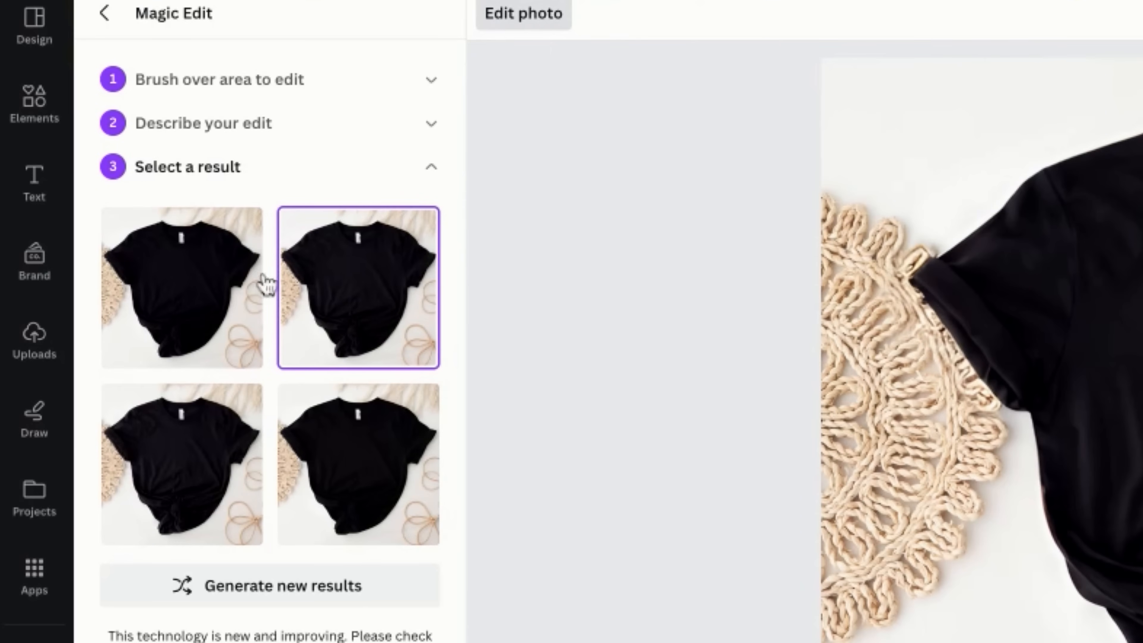
Compare the generated black shirt versions and apply the chosen one
click(357, 464)
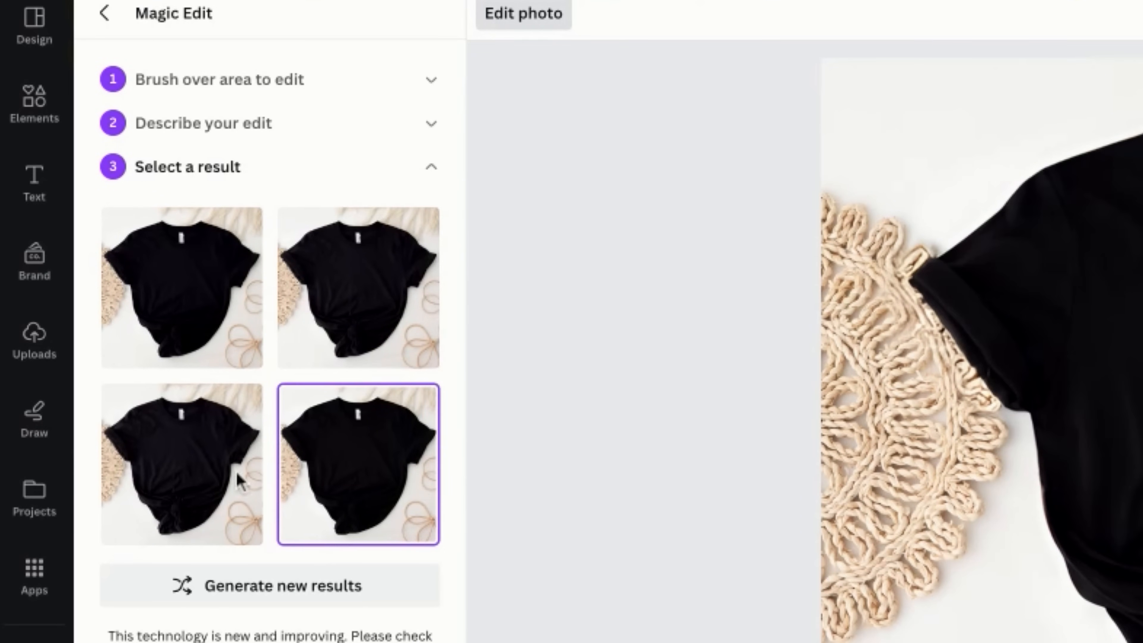
click(181, 464)
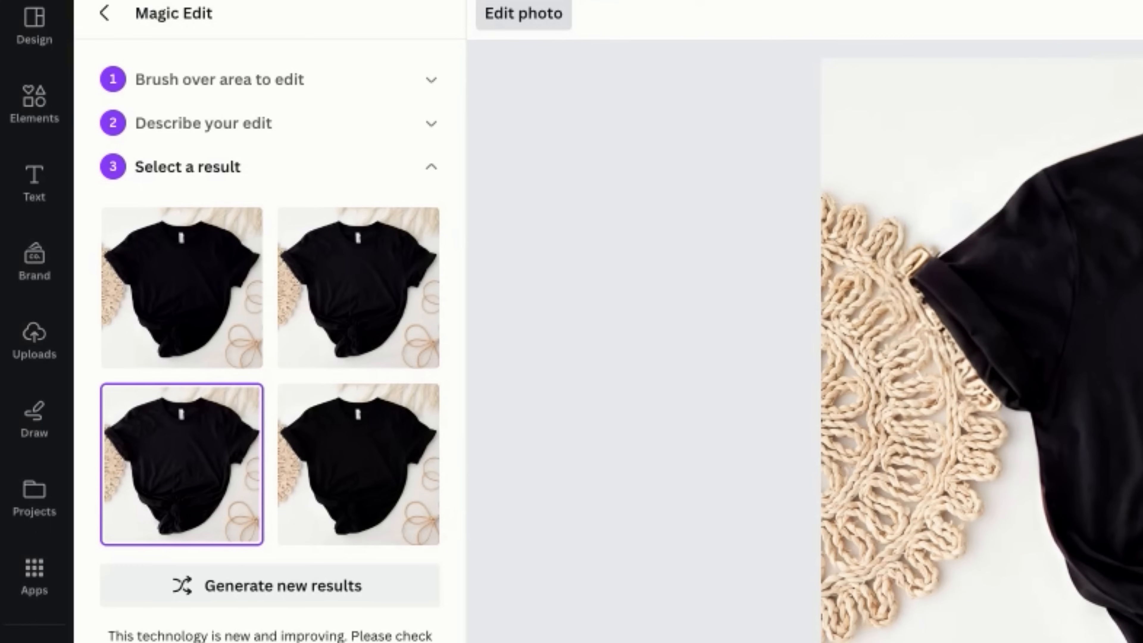
click(358, 286)
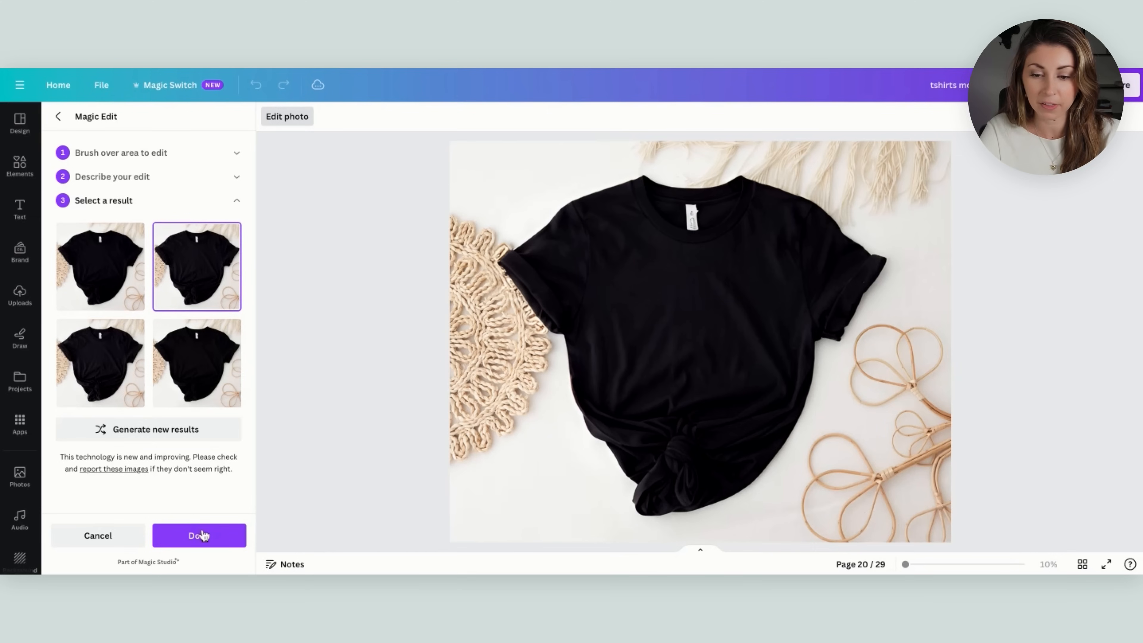
click(199, 536)
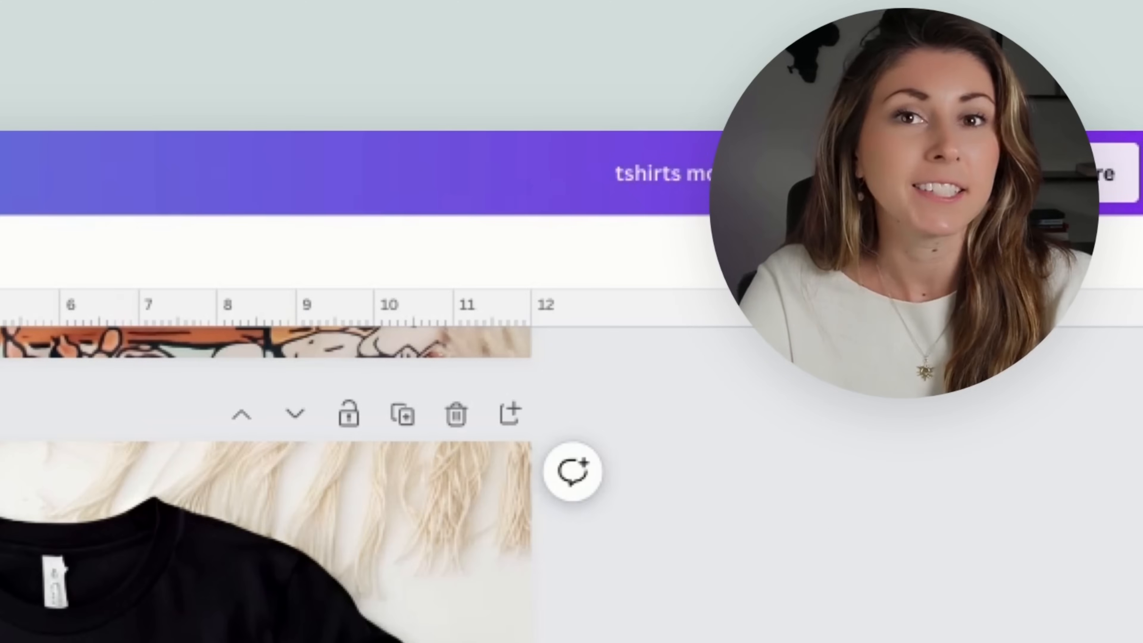